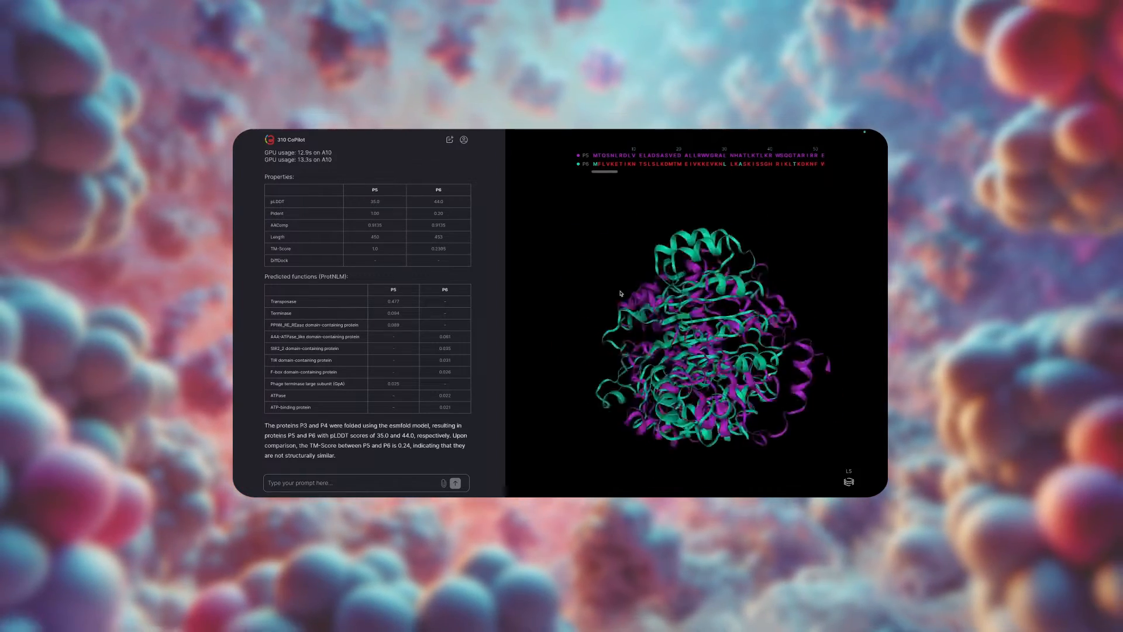
Step: Start a new chat requesting generation of a random protein
left_click(372, 18)
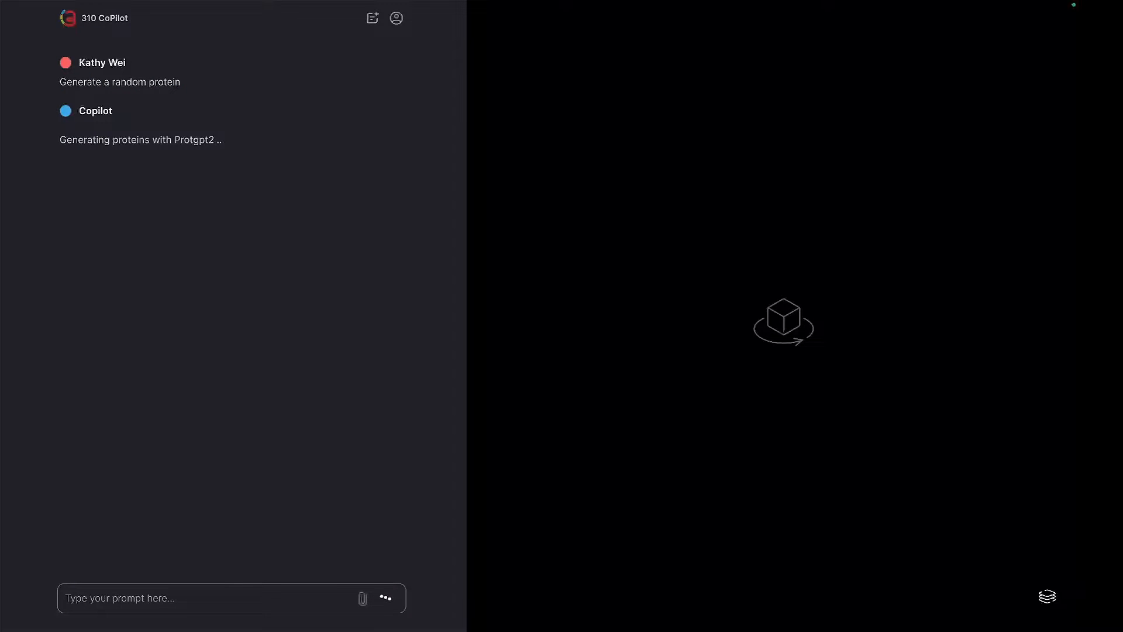
Step: Ask CoPilot to make 3 more sequences with ProtGPT2, yielding P2, P3 and P4
type("Make 3 more sequences with ProtGPT2")
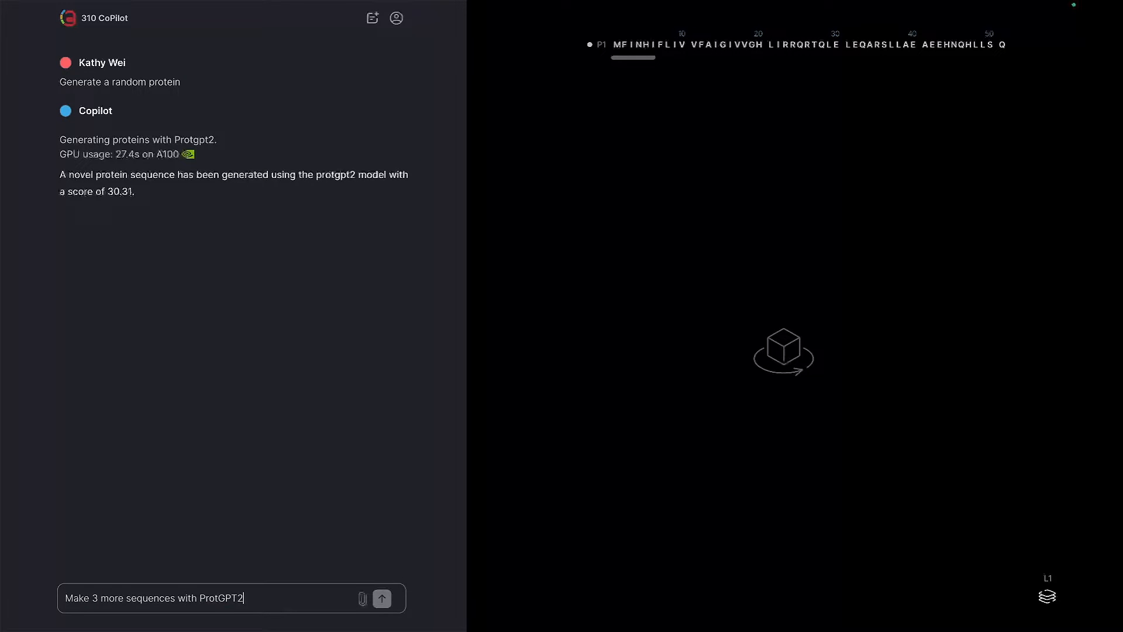
left_click(382, 598)
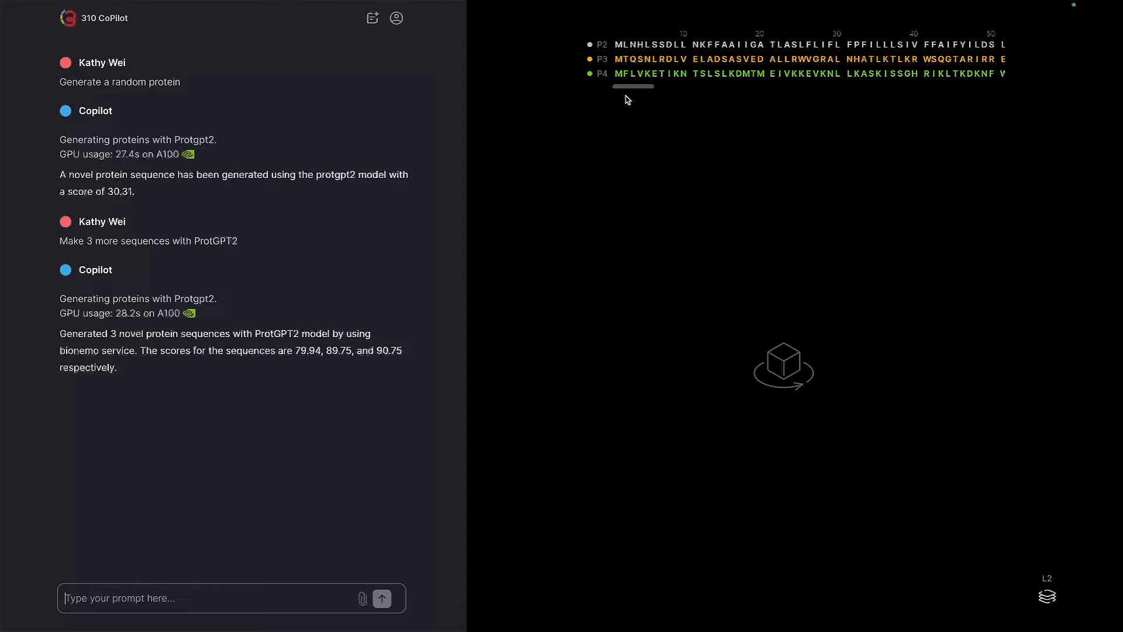
mouse_move(284, 516)
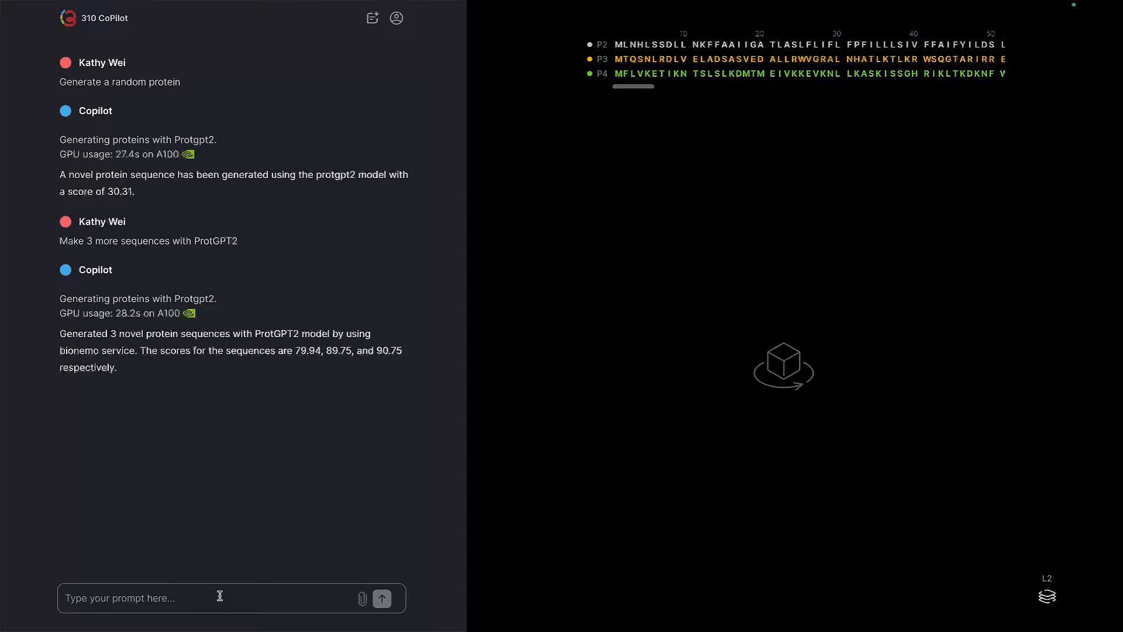
Step: Ask for the predicted function of P3 vs P4, then begin the fold request
type("What's the predicted function of P3 vs")
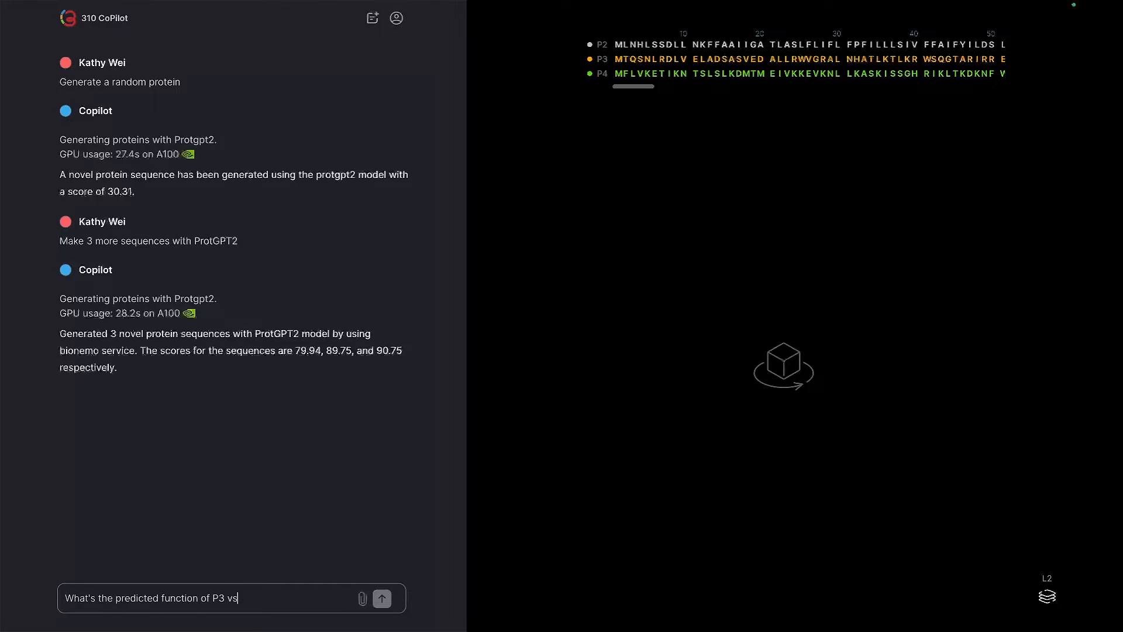
left_click(382, 598)
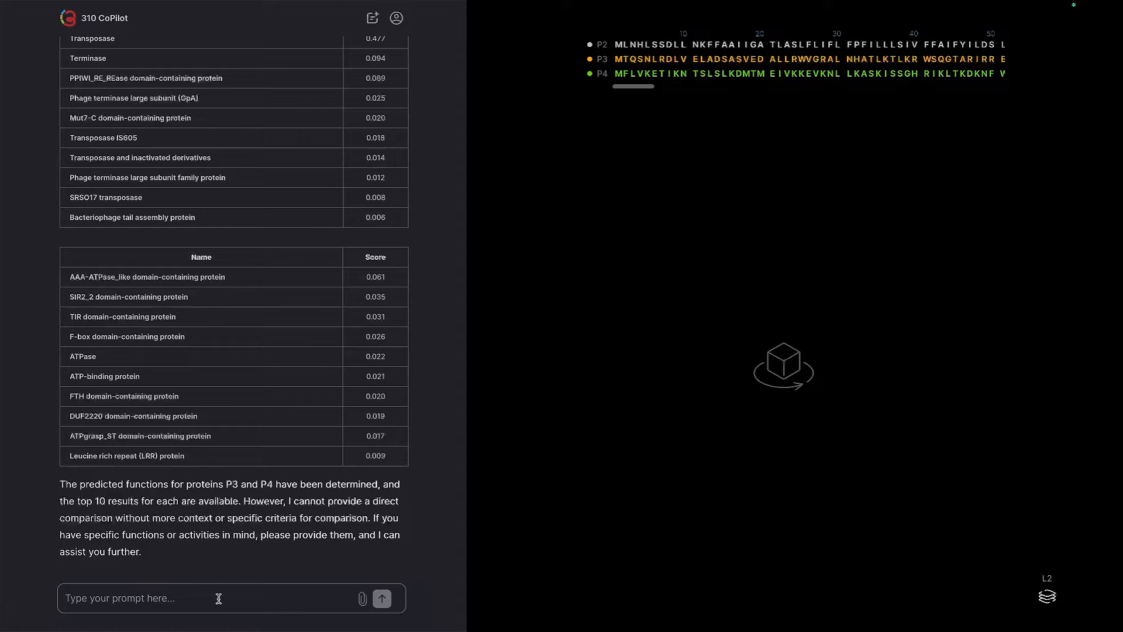
type("Fold P")
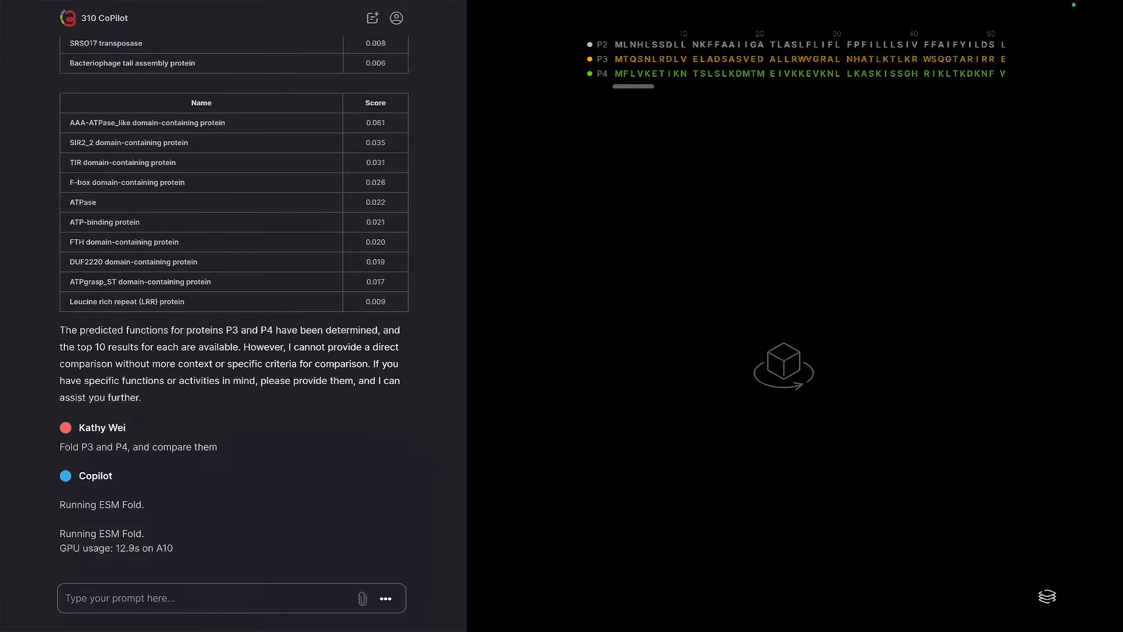
Step: Scroll to the ESM Fold results comparing structures P5 and P6
scroll("down", 3)
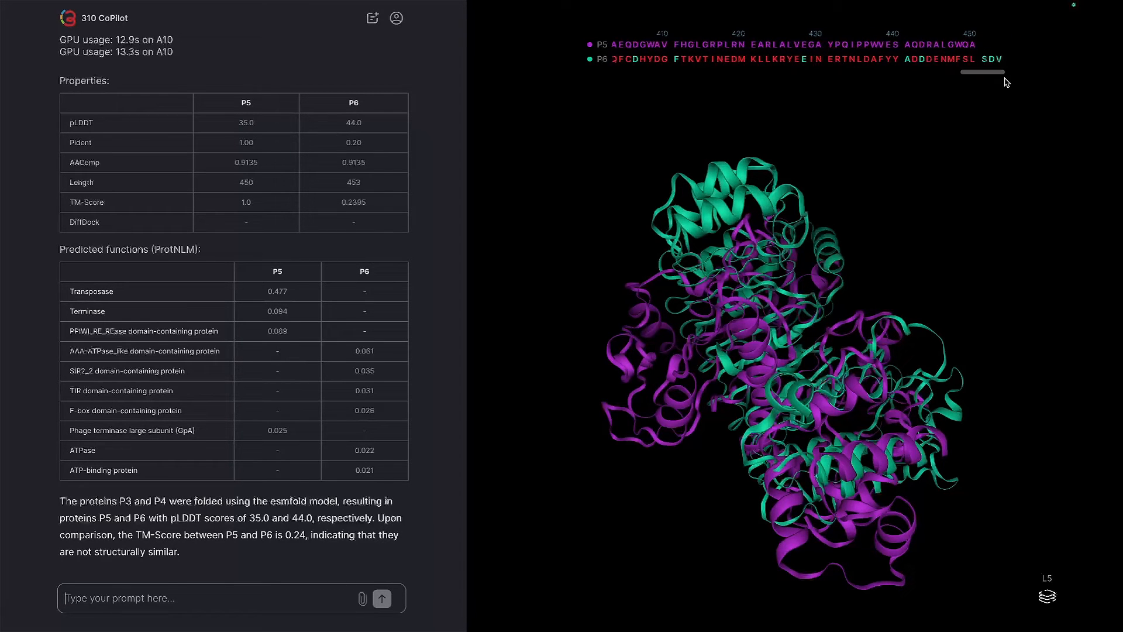
Step: Rotate the overlaid P5/P6 structures, then hide P5 leaving only P6 visible
left_click_drag(982, 71, 716, 71)
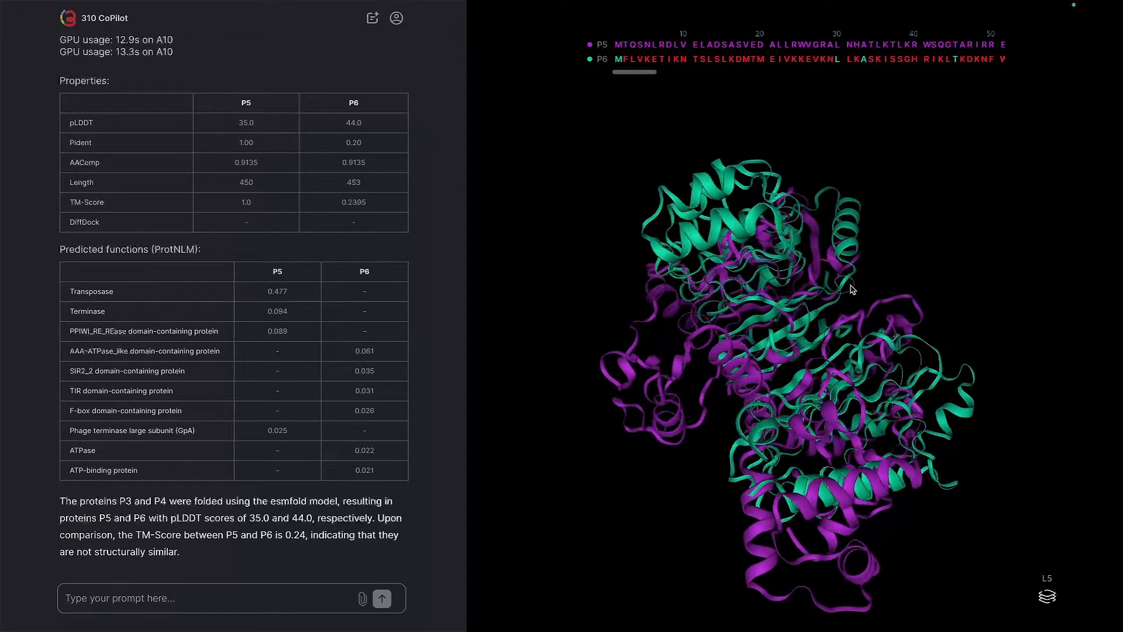
left_click_drag(852, 289, 808, 331)
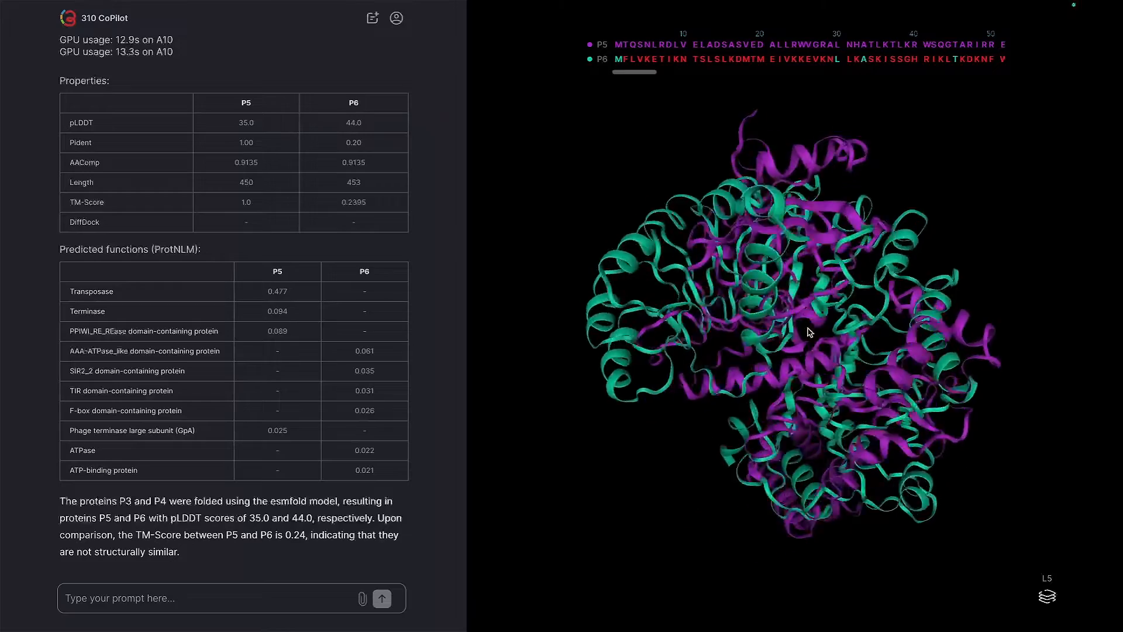
left_click_drag(807, 333, 696, 306)
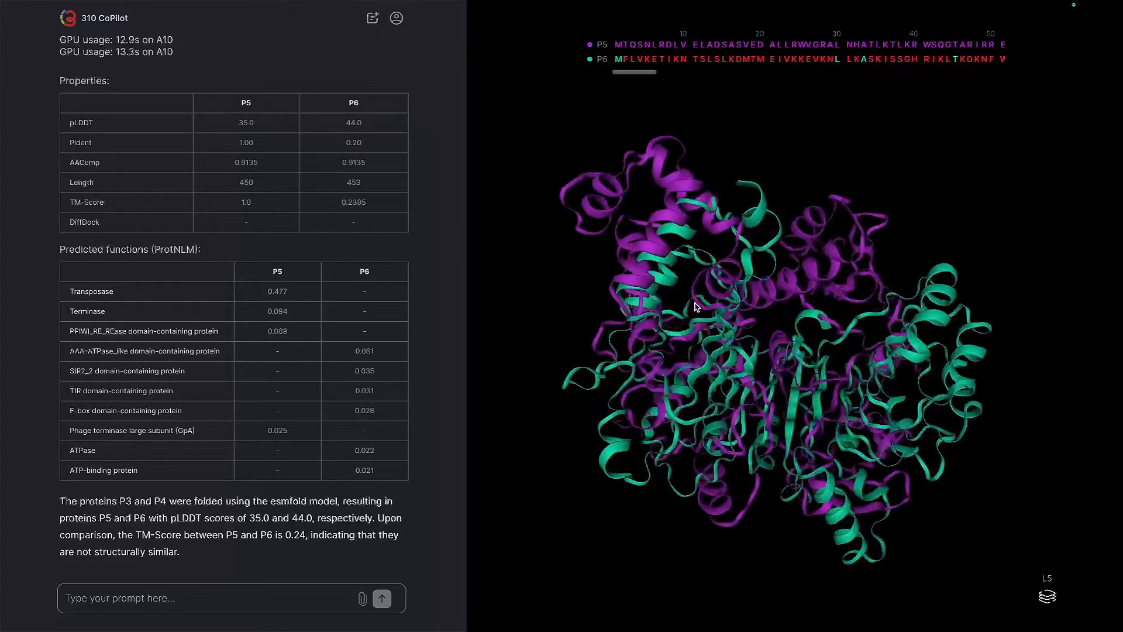
left_click_drag(698, 304, 692, 229)
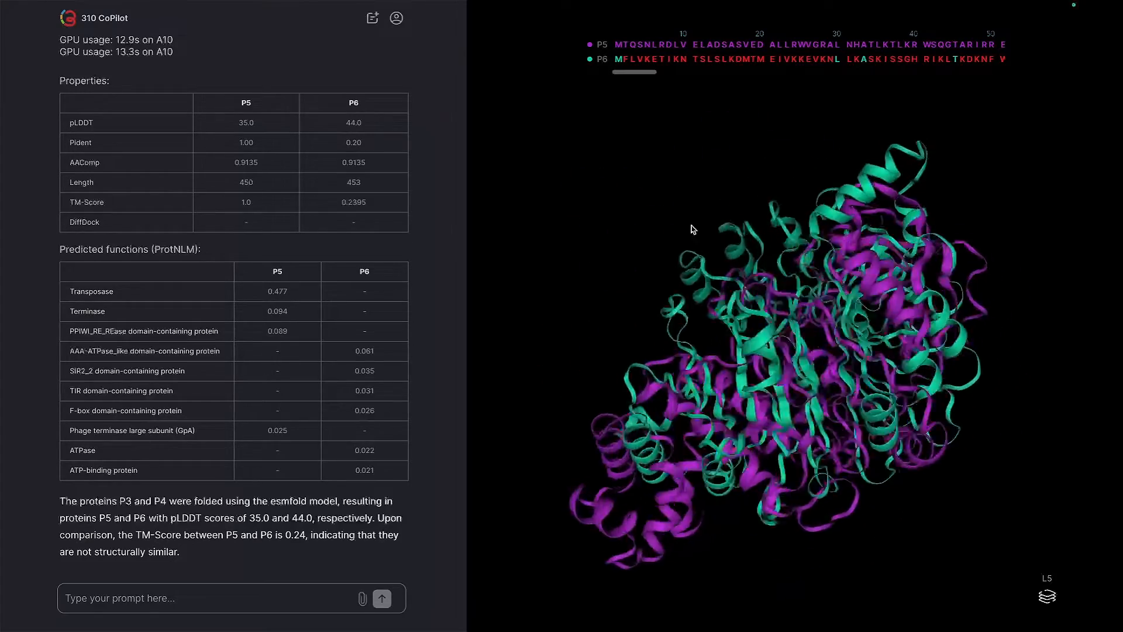
left_click_drag(693, 229, 741, 258)
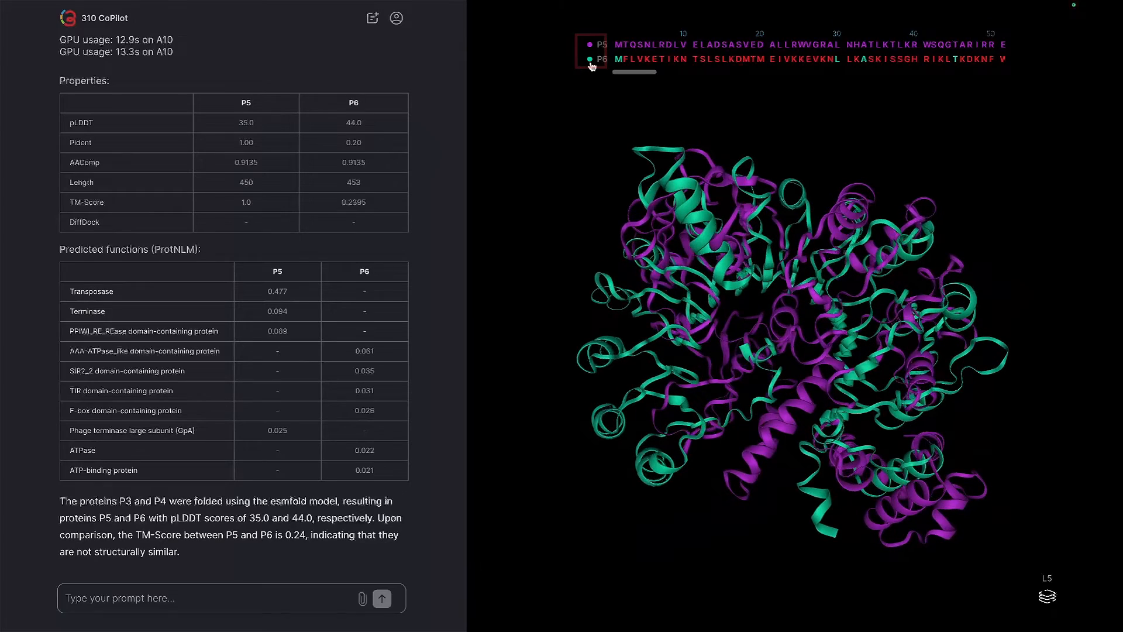
left_click(591, 58)
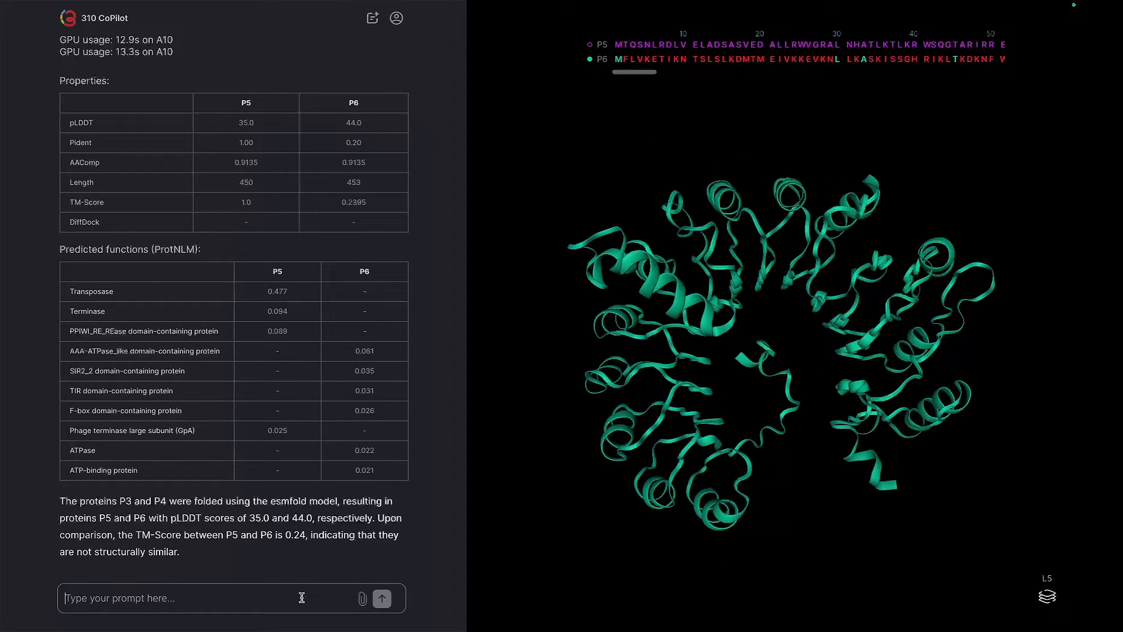
Step: Ask which proteins are structurally similar to P6 and inspect the superposed hits
type("What proteins a")
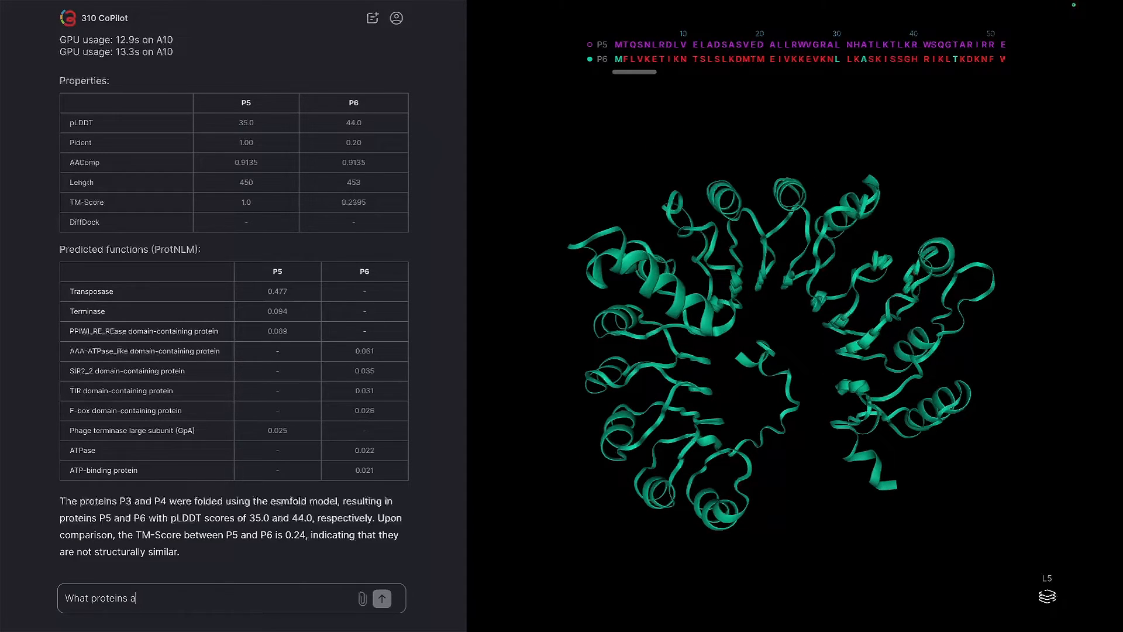
type("re structurally similar to P")
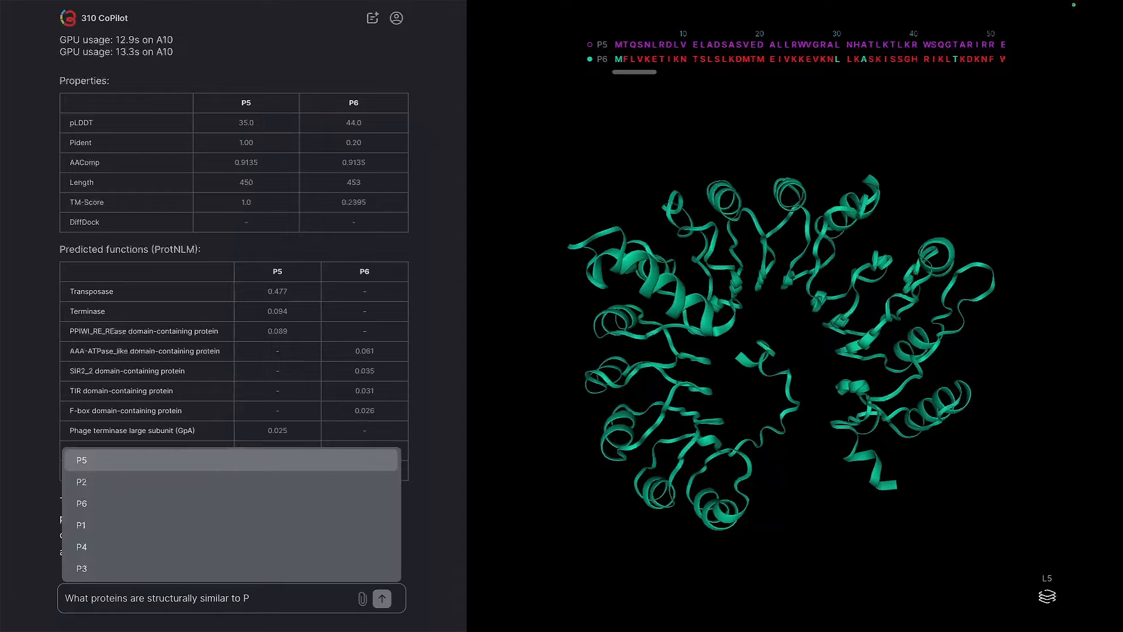
left_click(81, 503)
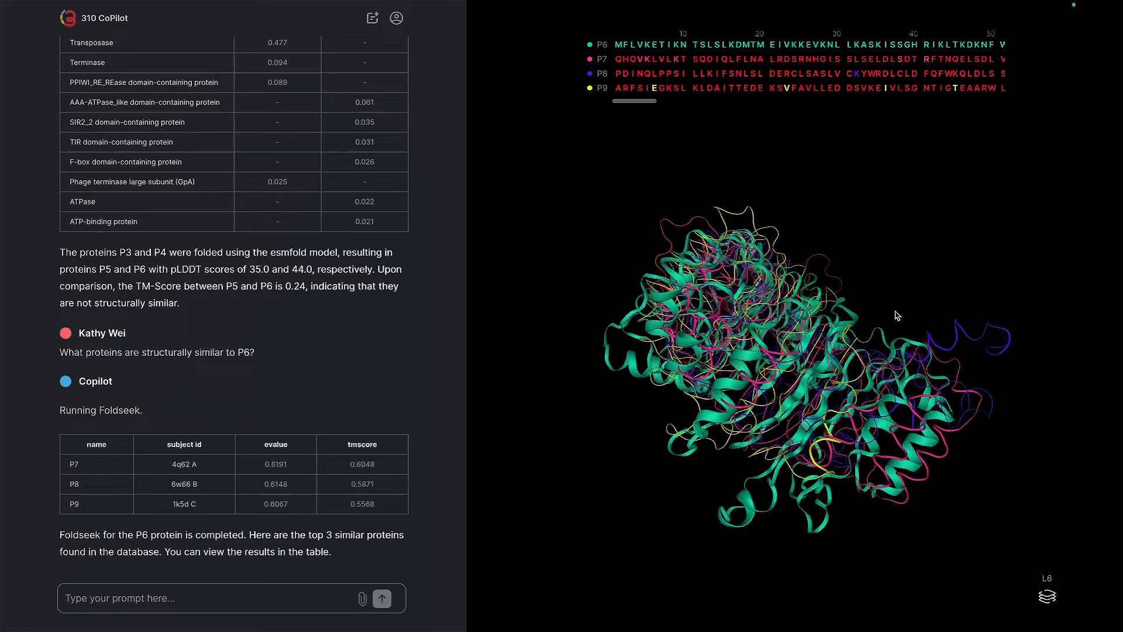
left_click_drag(897, 315, 872, 335)
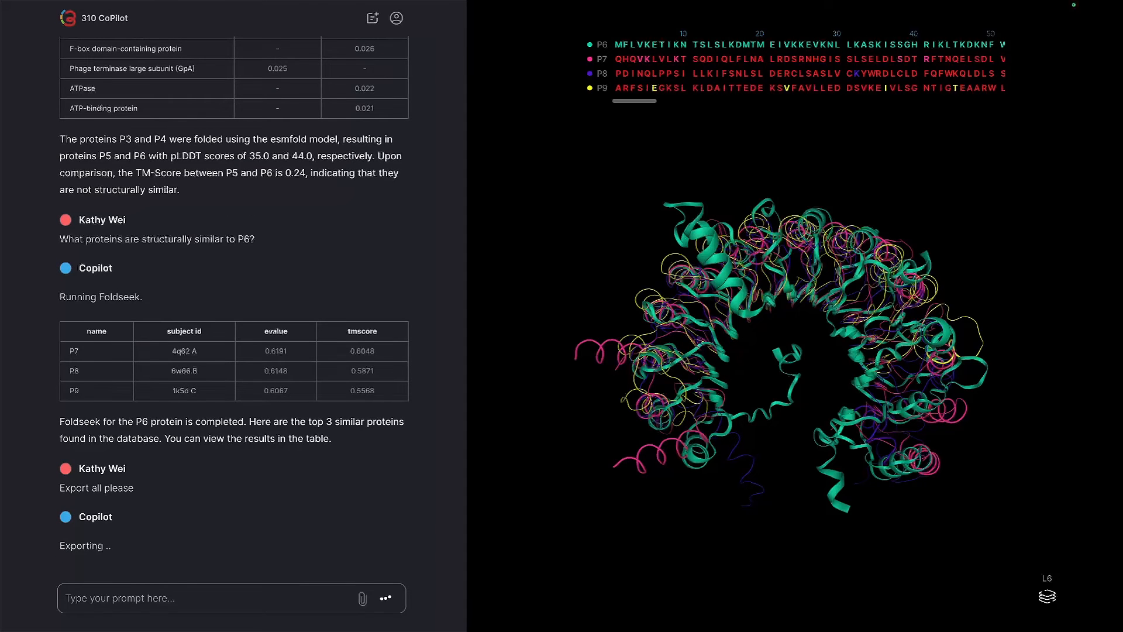
Step: Download the exported archive of all session results
left_click(89, 523)
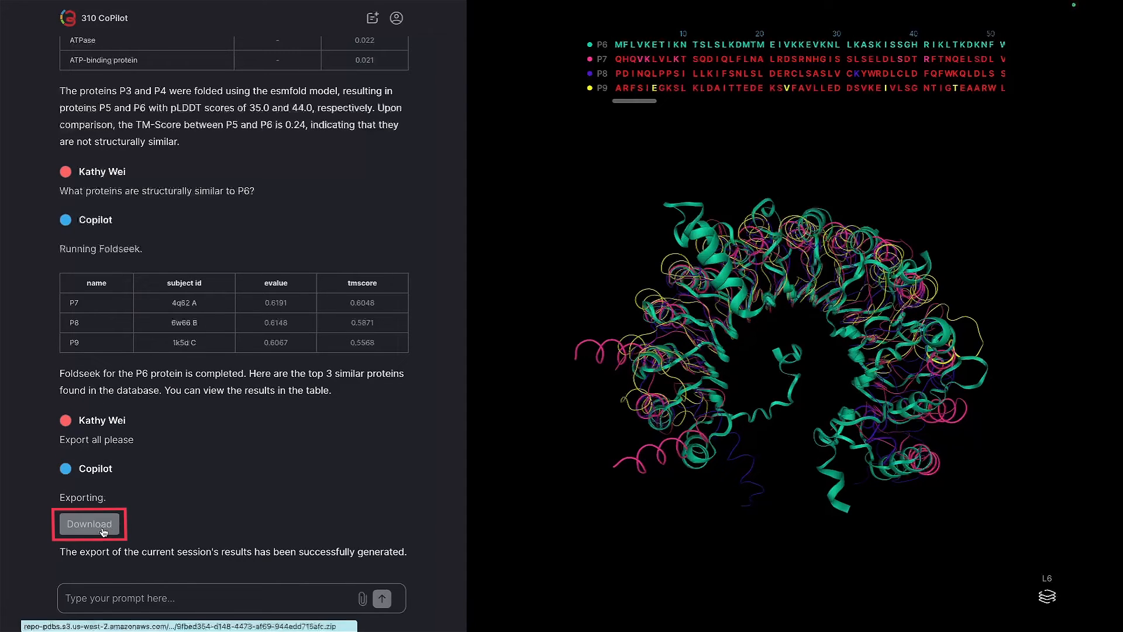
left_click(88, 524)
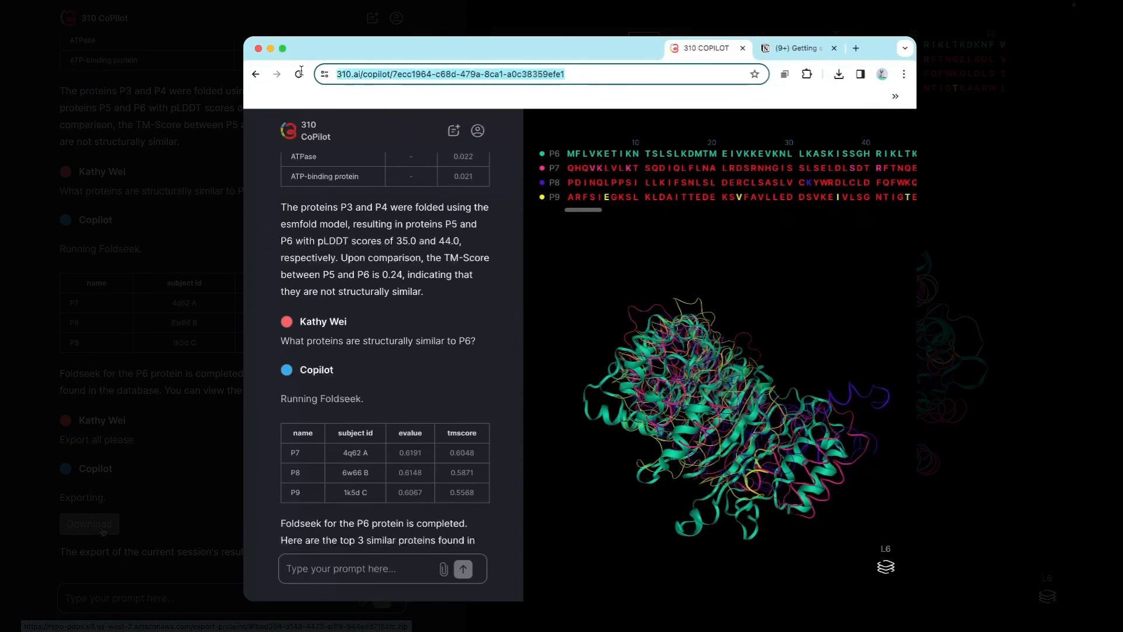
Step: Copy the session URL and paste it into a new Chrome tab's address bar
right_click(449, 74)
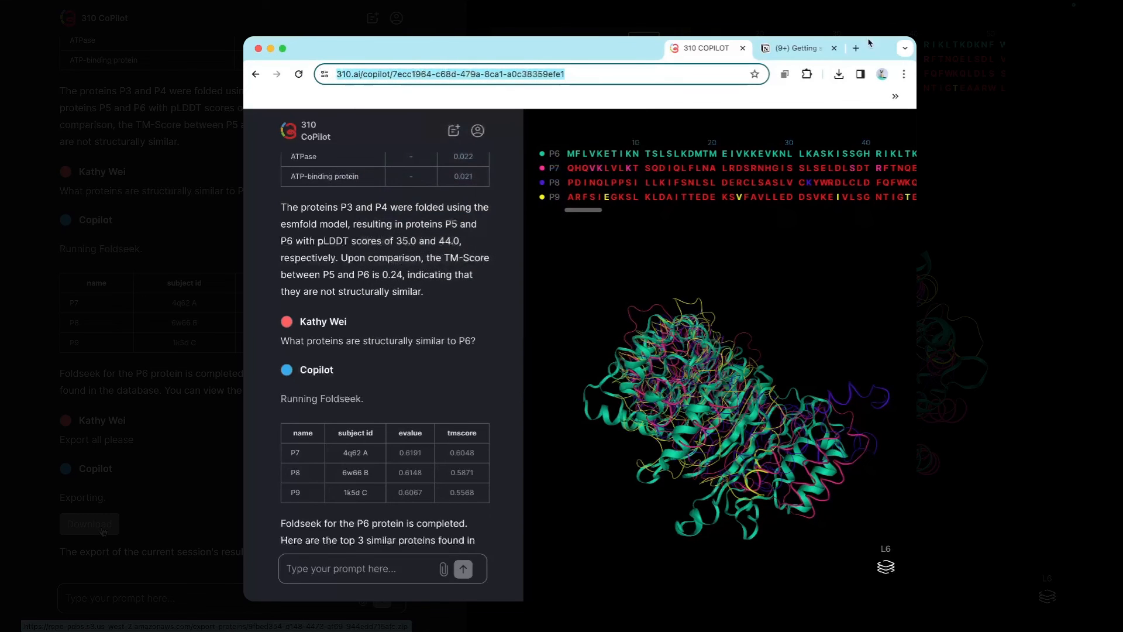
left_click(856, 48)
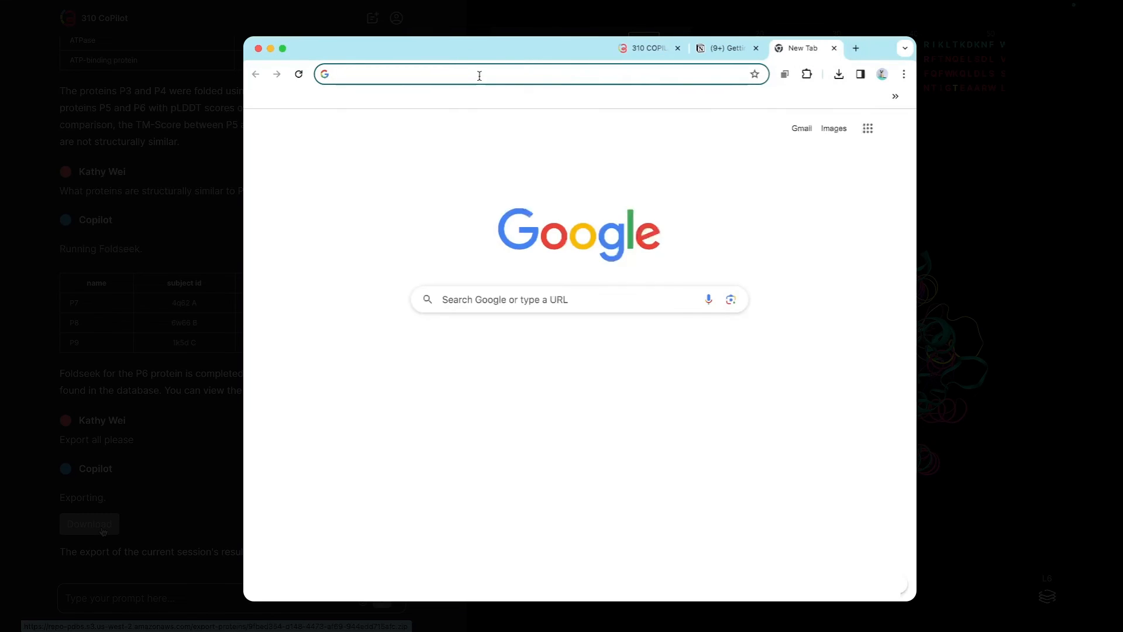
type("https://310.ai/copilot/7ecc1964-c68d-479a-8ca1-a0c38359efe1")
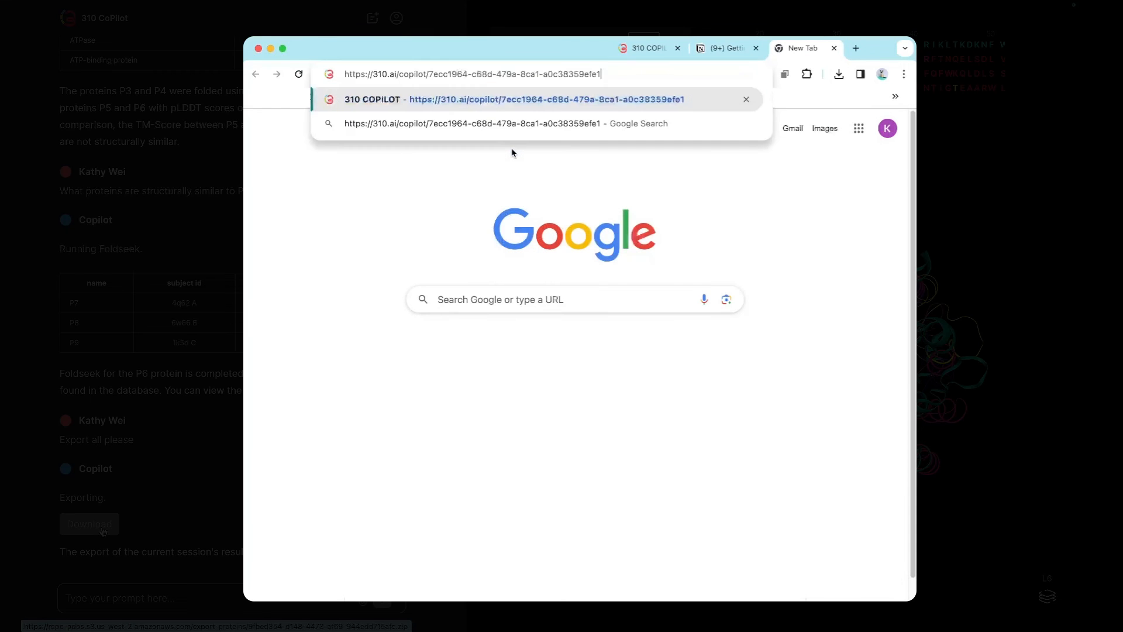